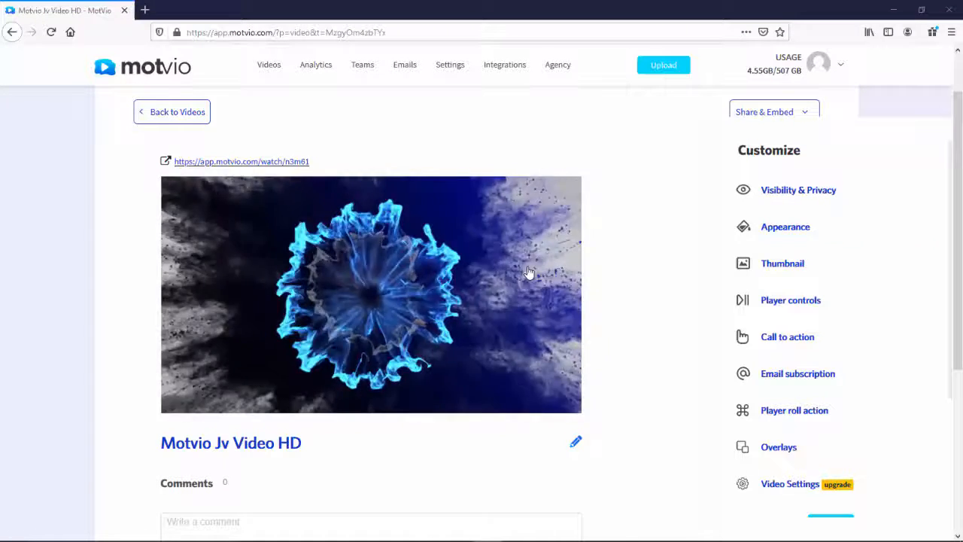
Restrict 'Who can watch this video?' to 'People with the password', leaving the password field empty
click(782, 263)
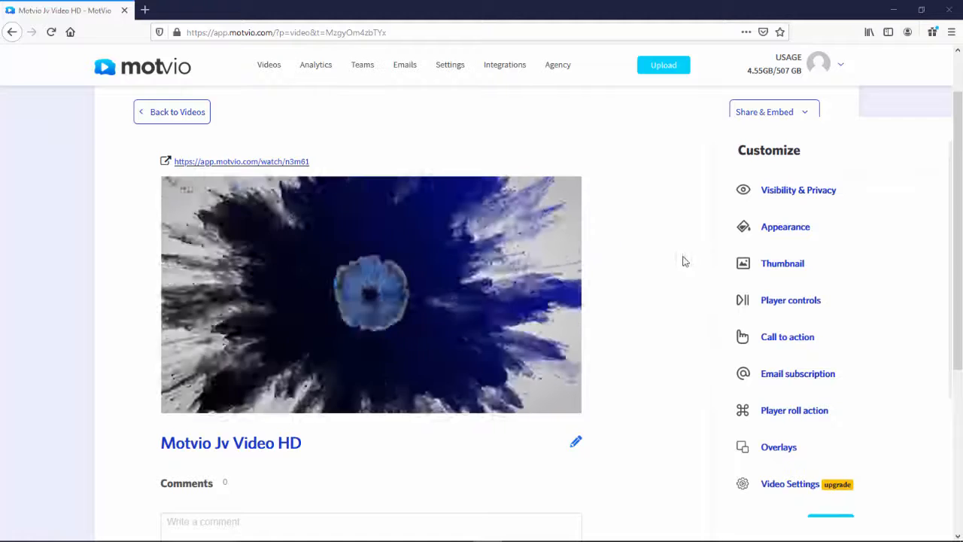
click(797, 190)
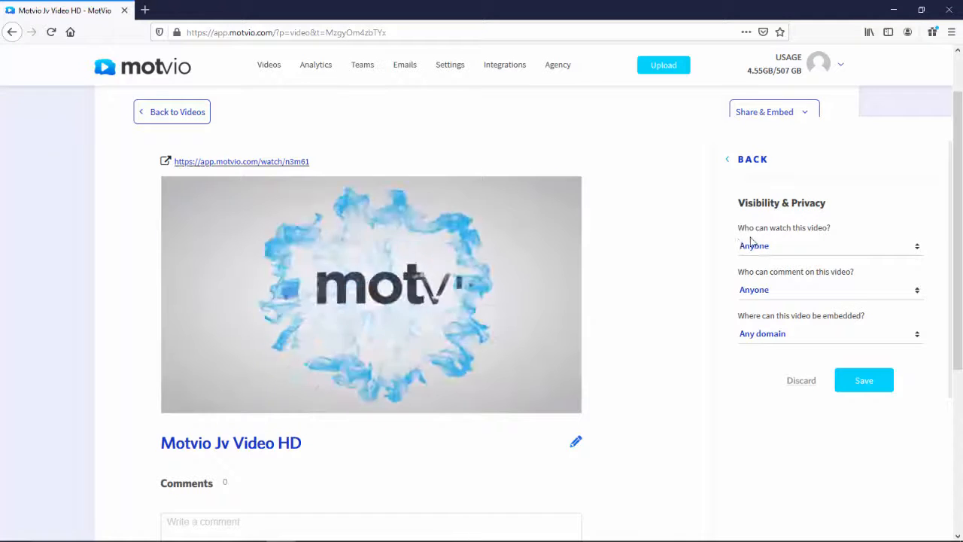
click(827, 246)
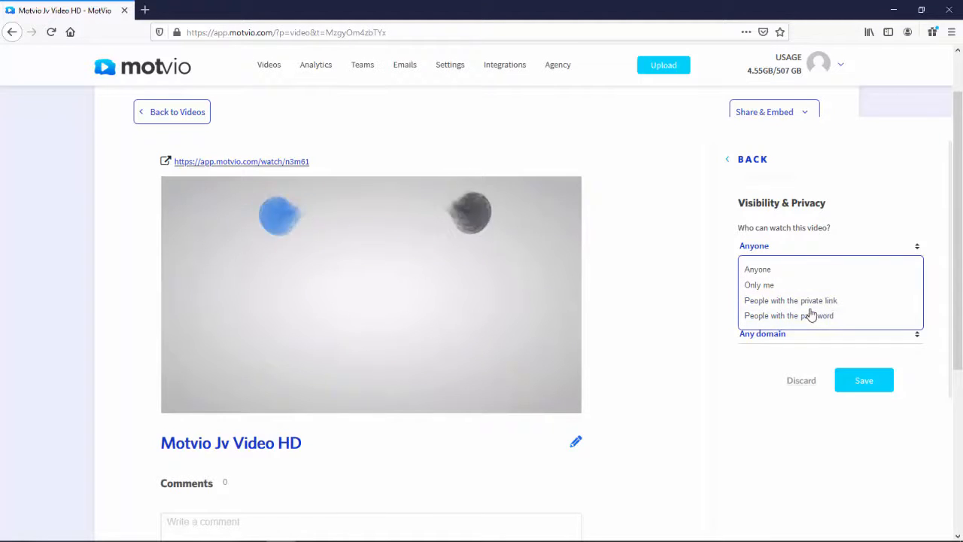
click(788, 316)
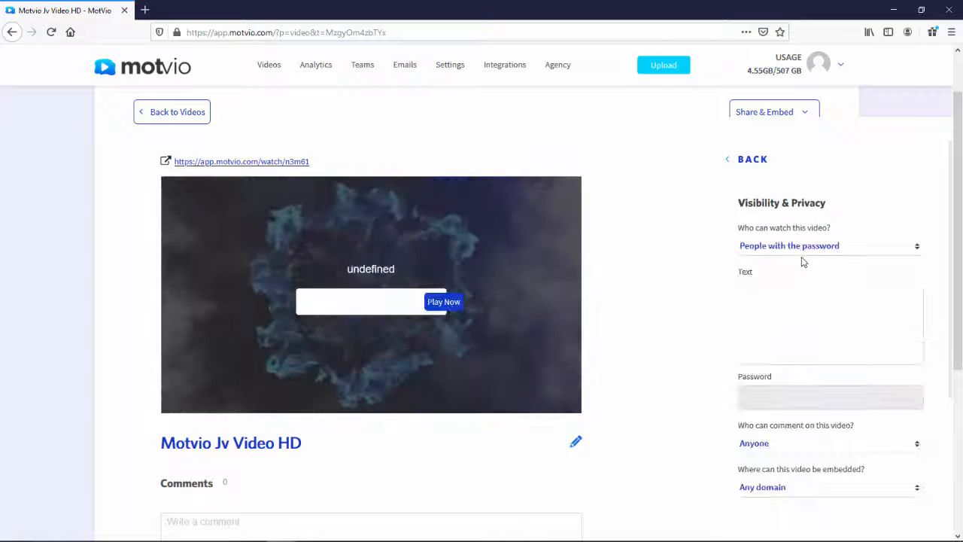
click(831, 322)
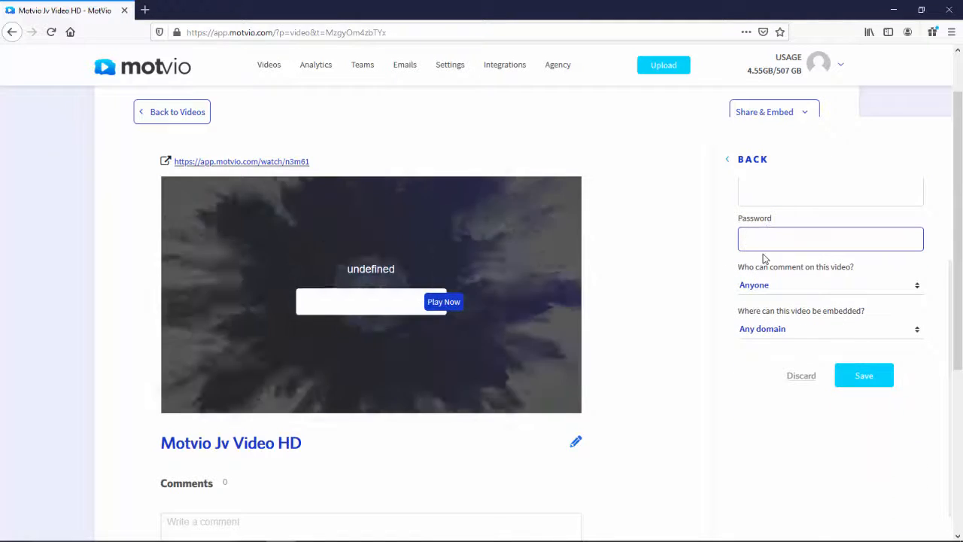
click(830, 238)
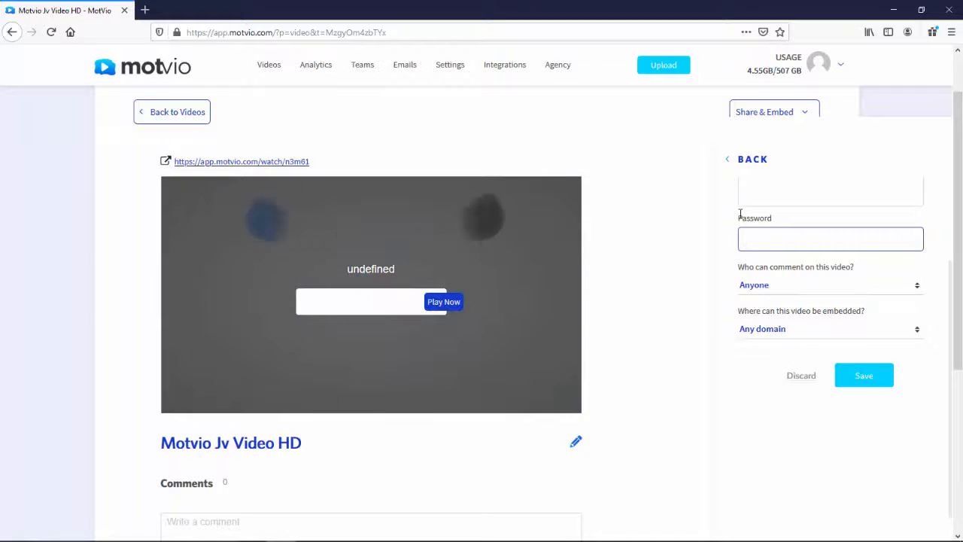
scroll(up, 3)
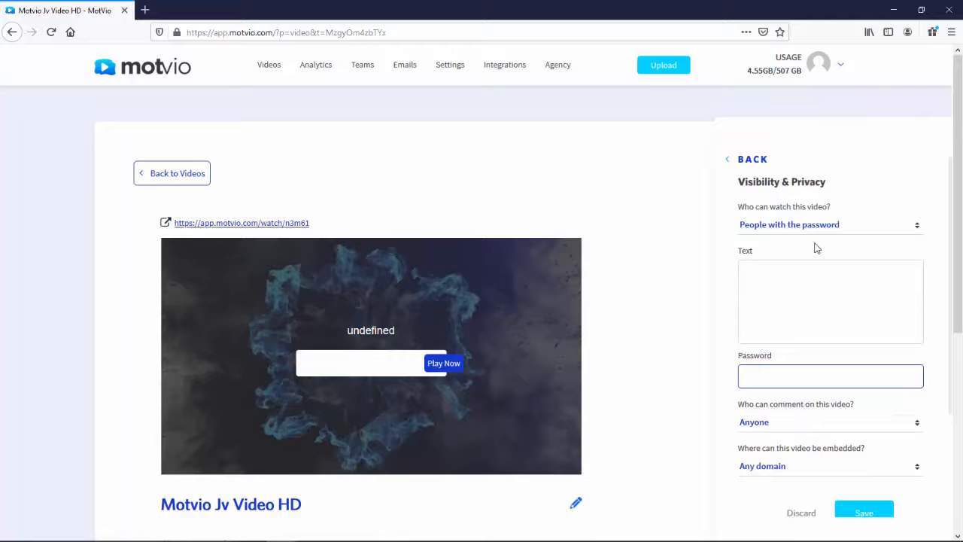
Discard the password restriction, try 'Only me' and 'People with the private link', then revert viewing to Anyone
click(828, 225)
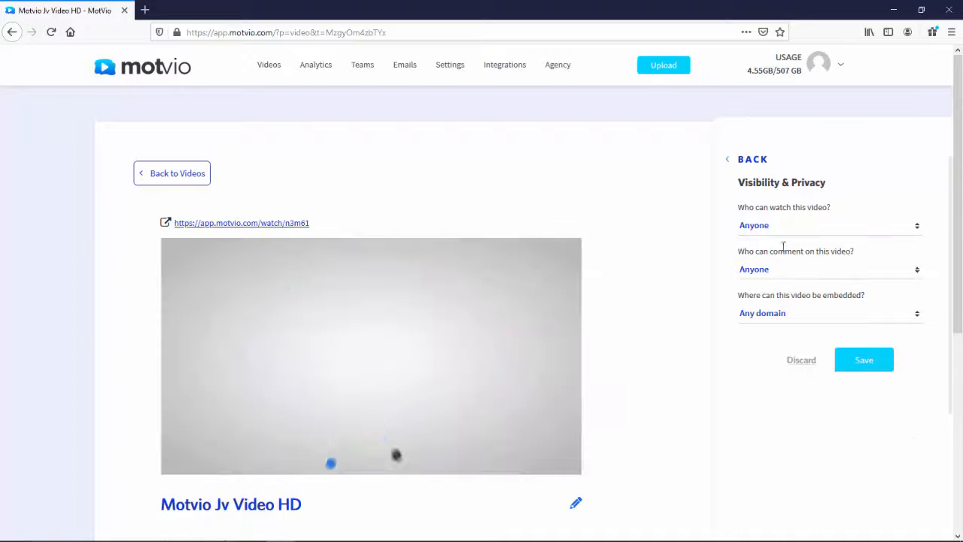
click(827, 226)
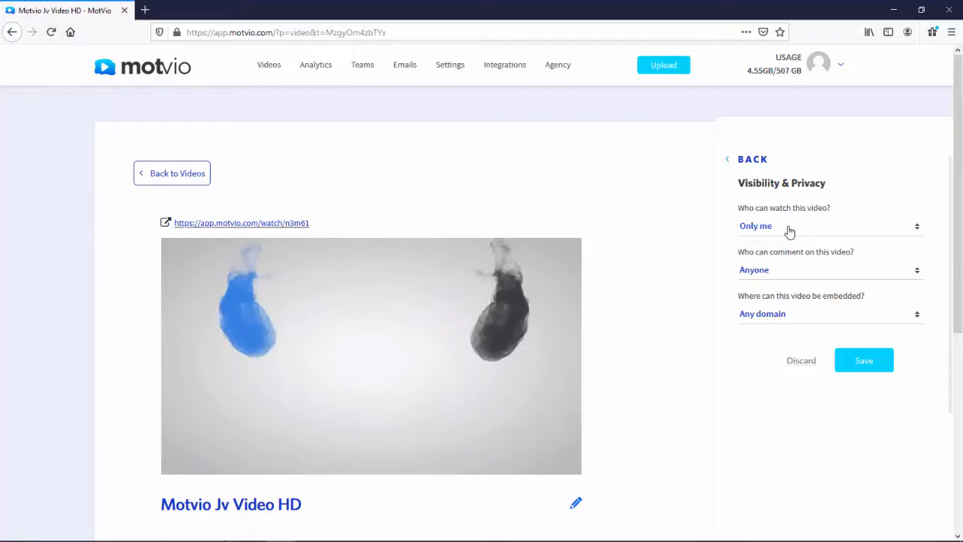
click(828, 226)
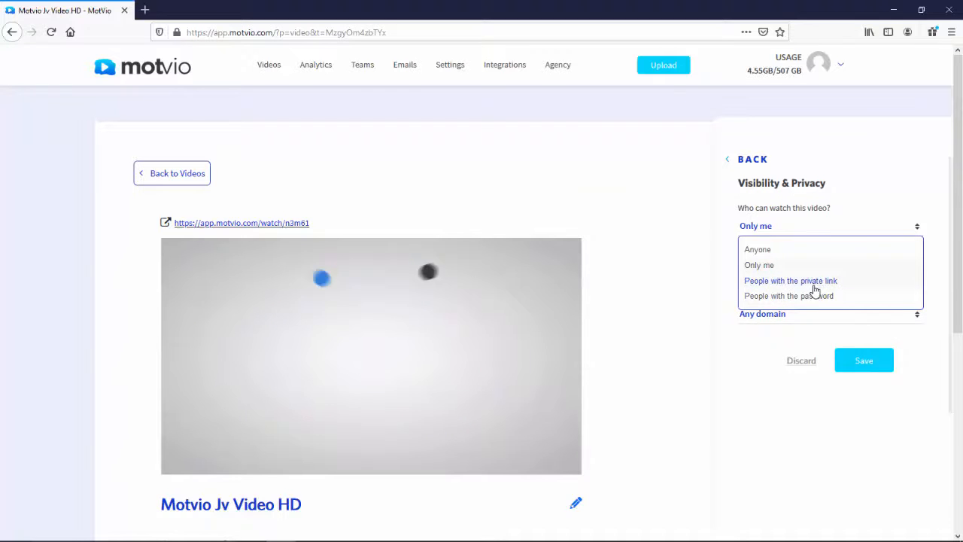
click(790, 281)
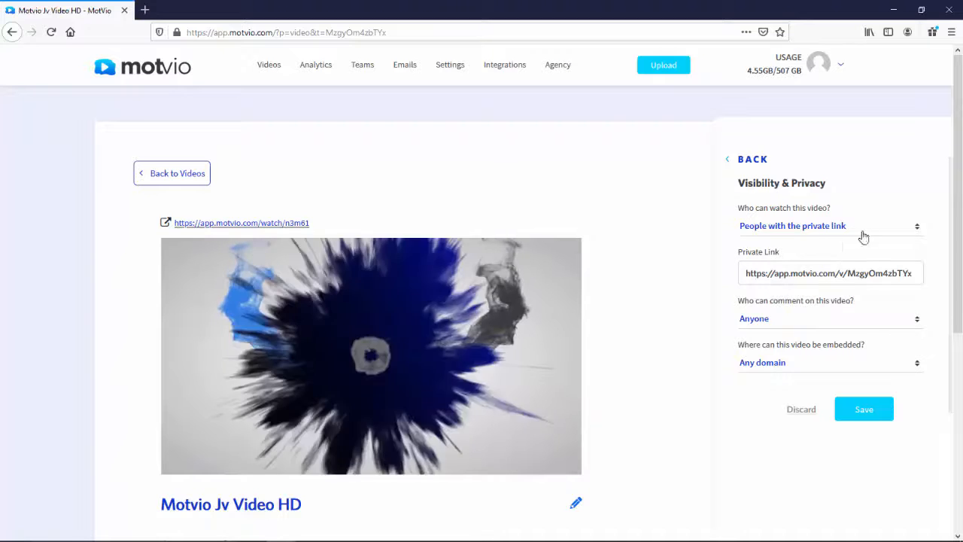
click(827, 226)
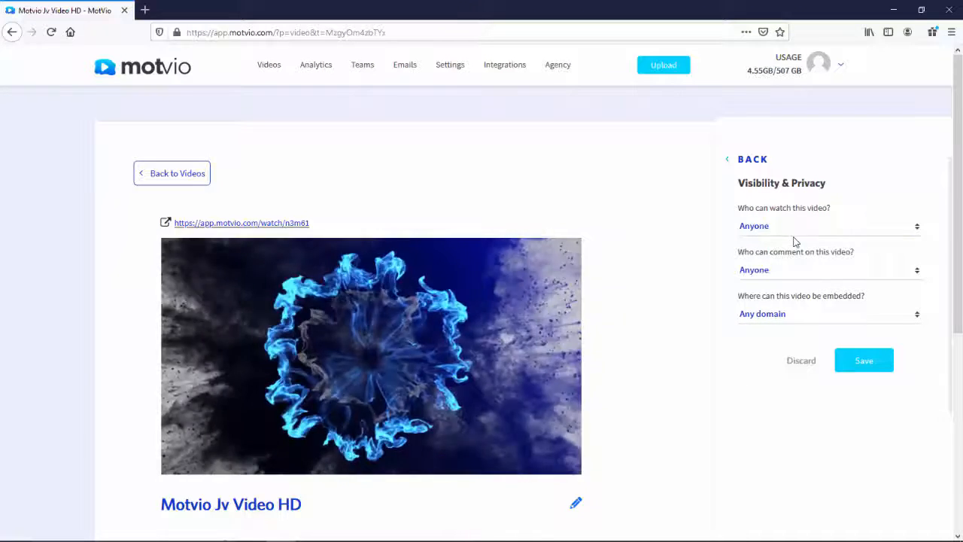
Set 'Where can this video be embedded?' to 'Specific domain' with an empty domain field
click(828, 269)
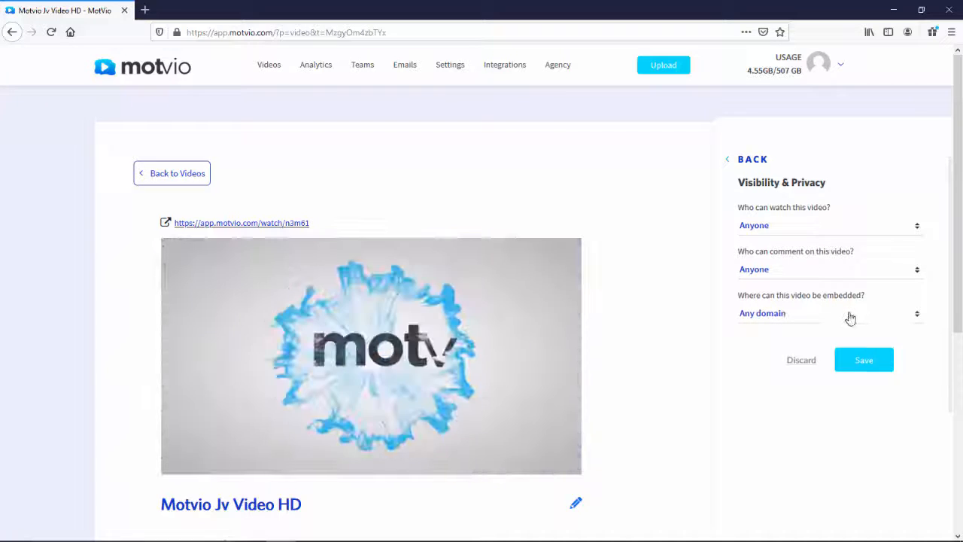
click(827, 312)
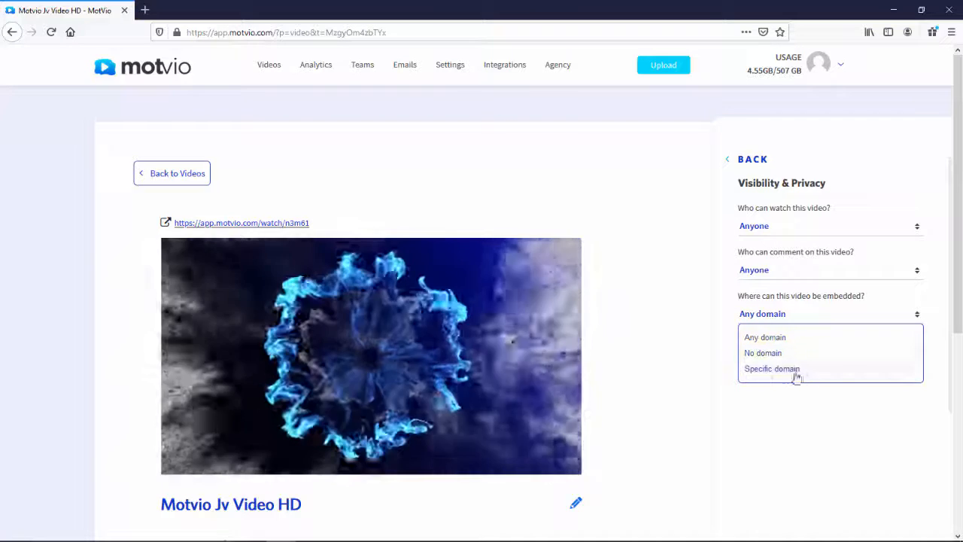
click(772, 369)
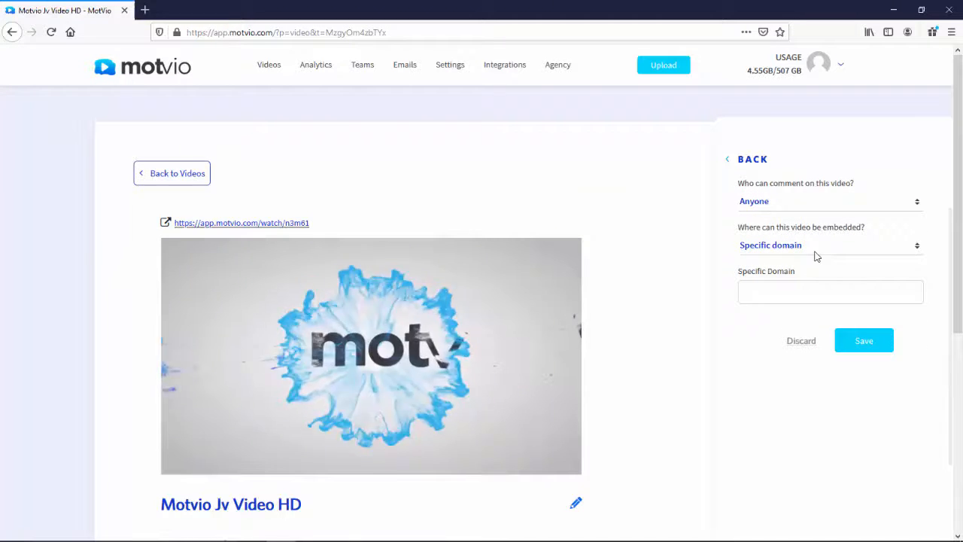
click(830, 245)
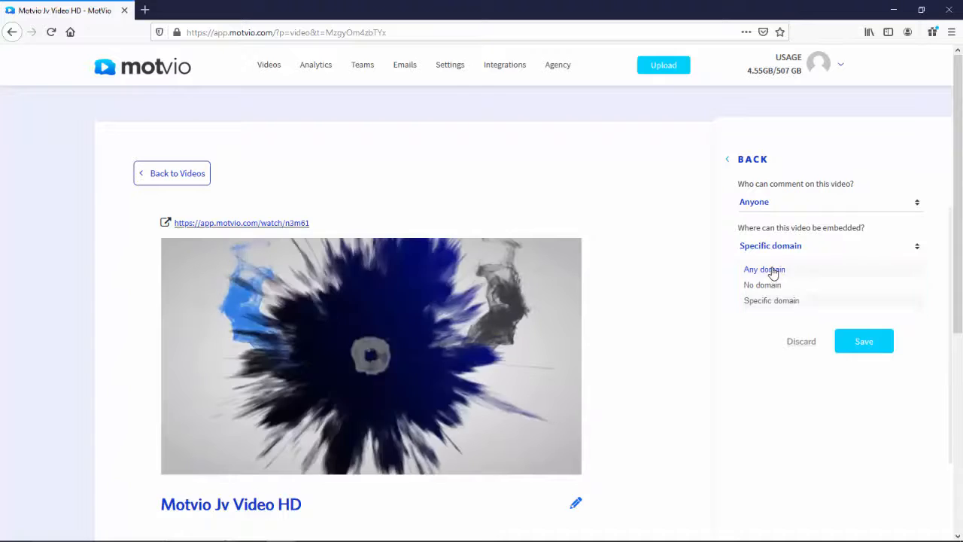
Set embedding back to 'Any domain' so watching and commenting read Anyone
click(764, 268)
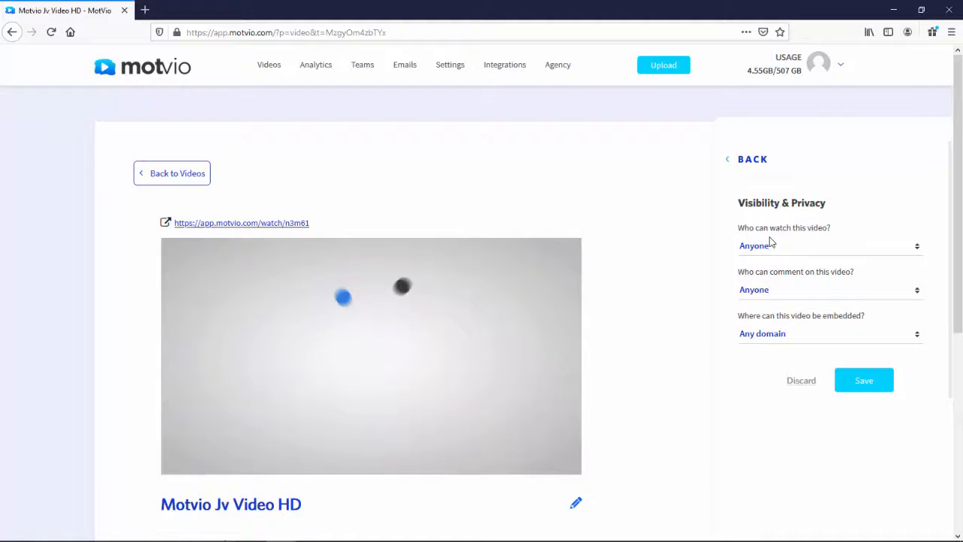
click(370, 355)
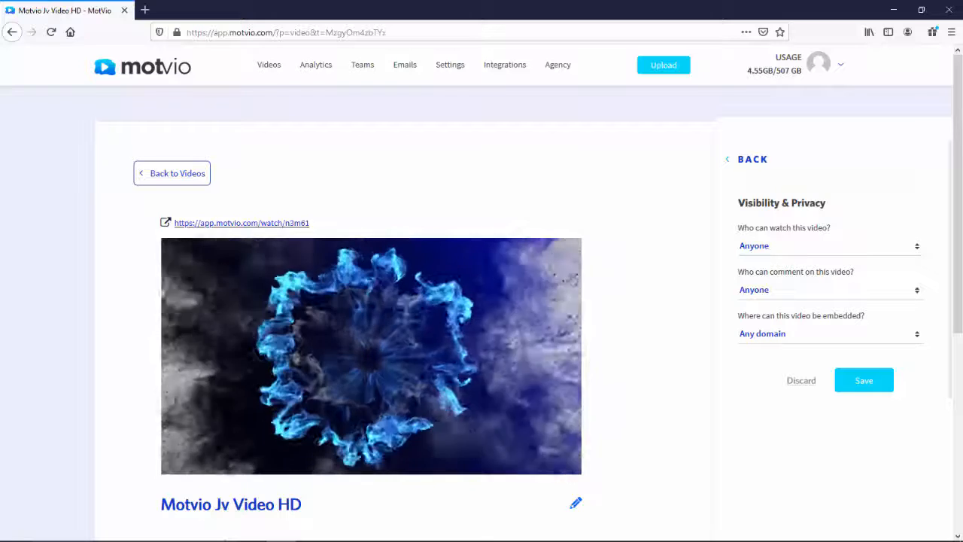